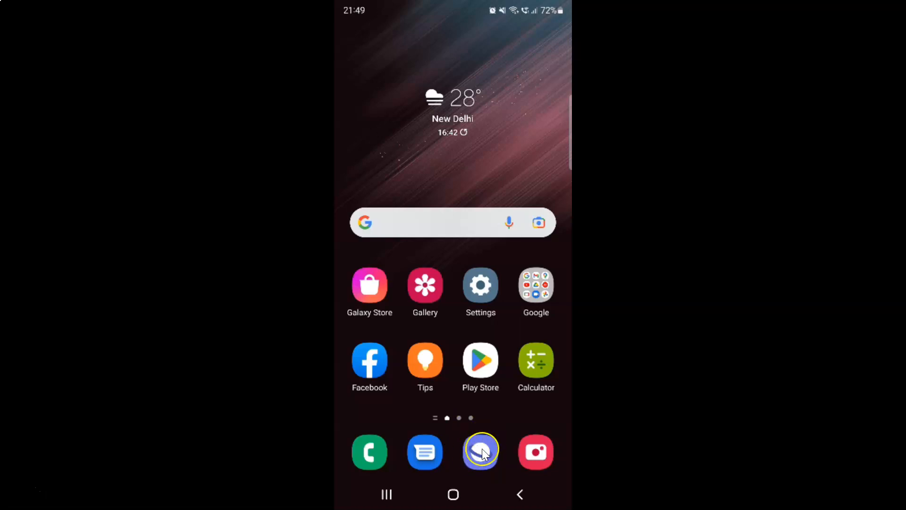
- Launch Samsung Internet from the dock so the Google homepage appears
click(480, 453)
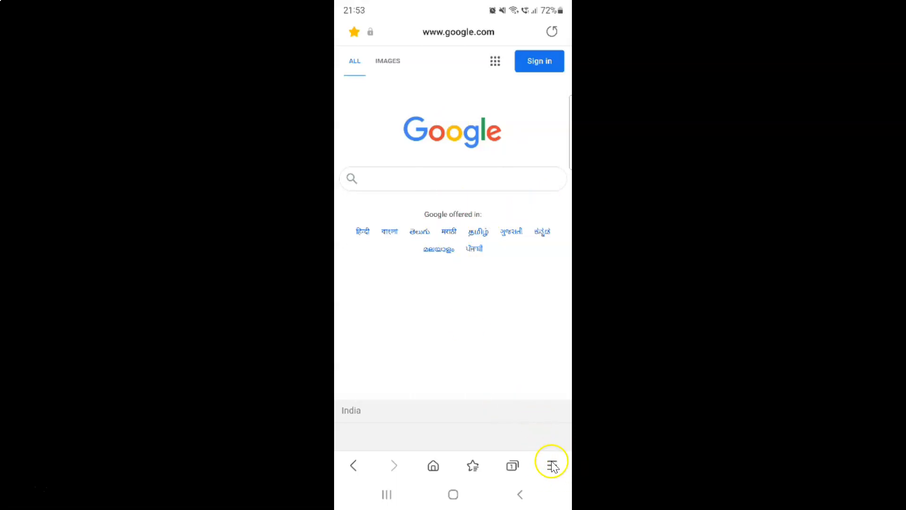
- Bring up the 'Add page to' choices for the current Google page from the browser menu
click(551, 466)
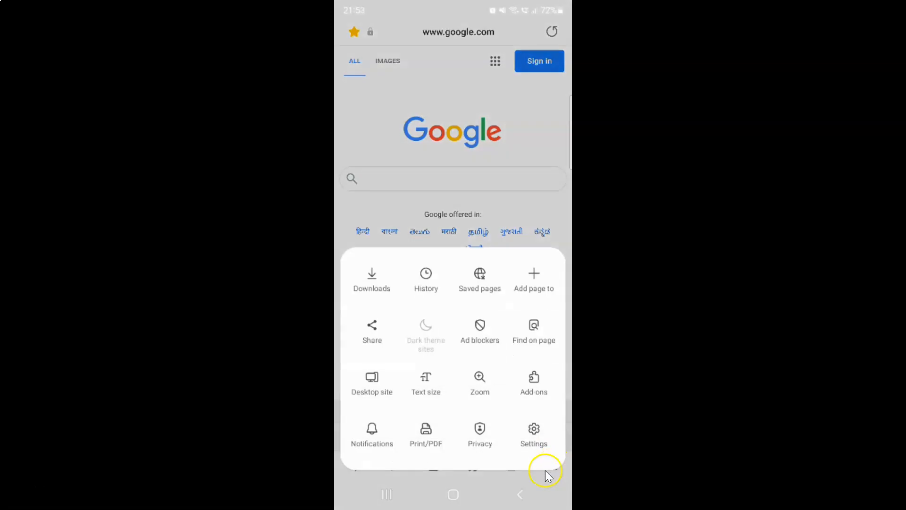
mouse_move(545, 289)
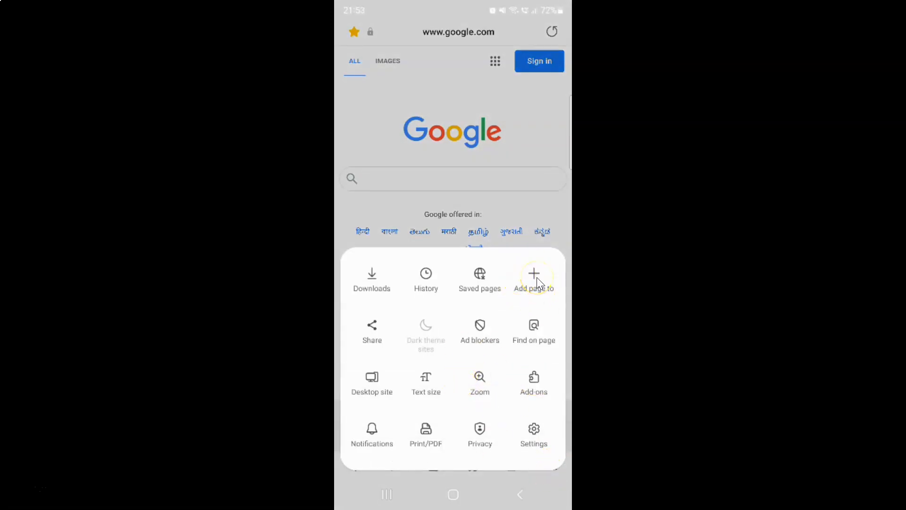
click(533, 280)
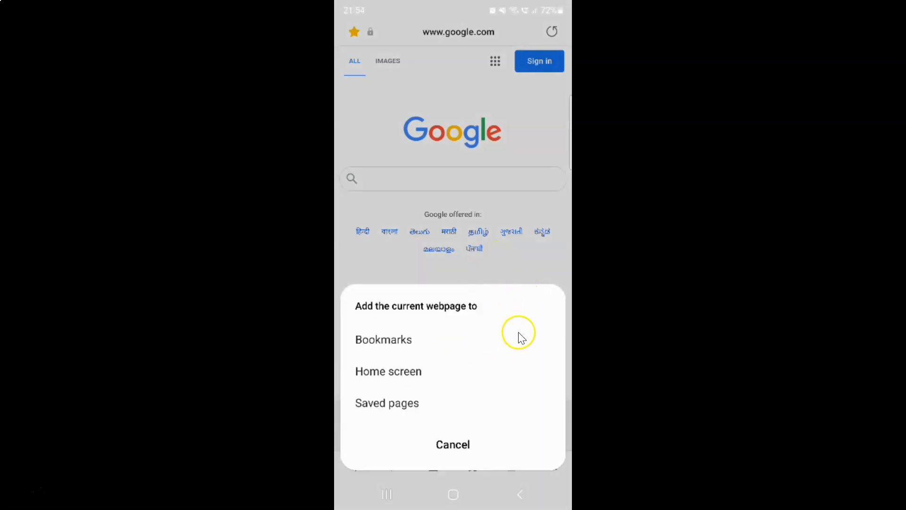
mouse_move(422, 315)
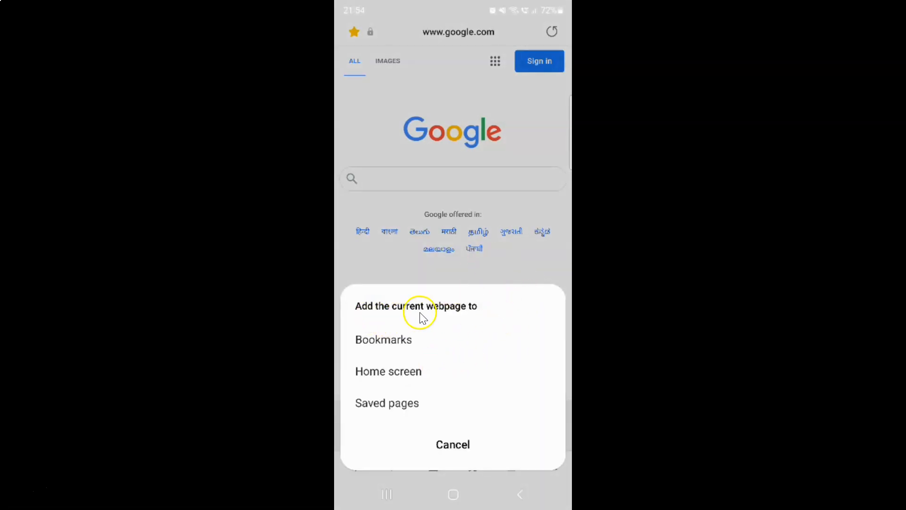
mouse_move(449, 341)
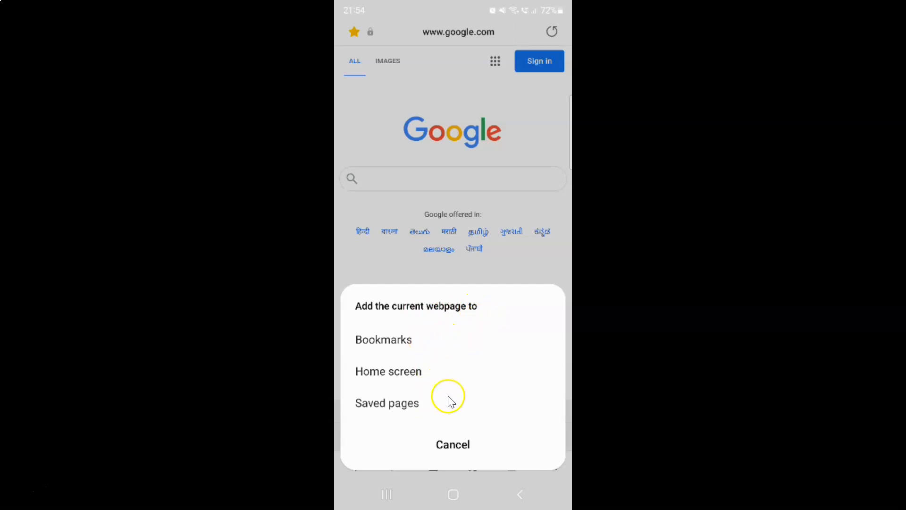
mouse_move(417, 381)
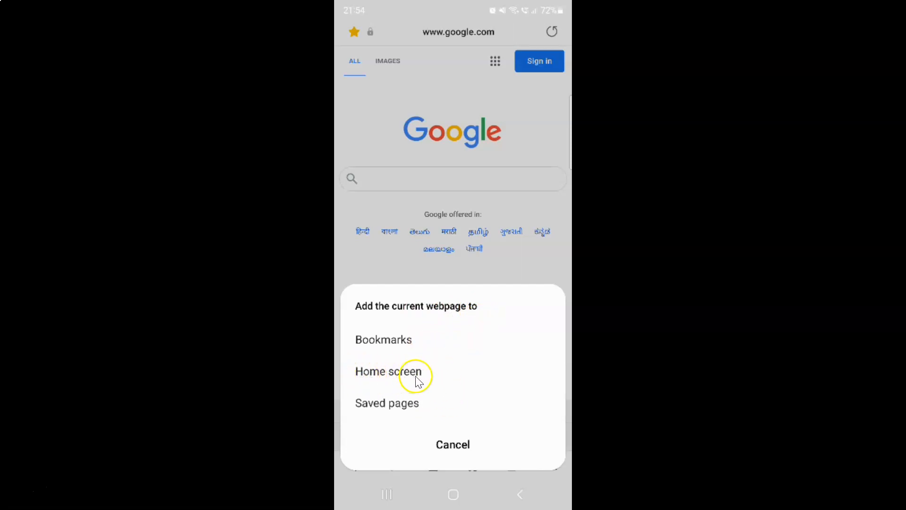
- Choose Home screen as the destination and retype the shortcut name to read 'Google'
click(388, 371)
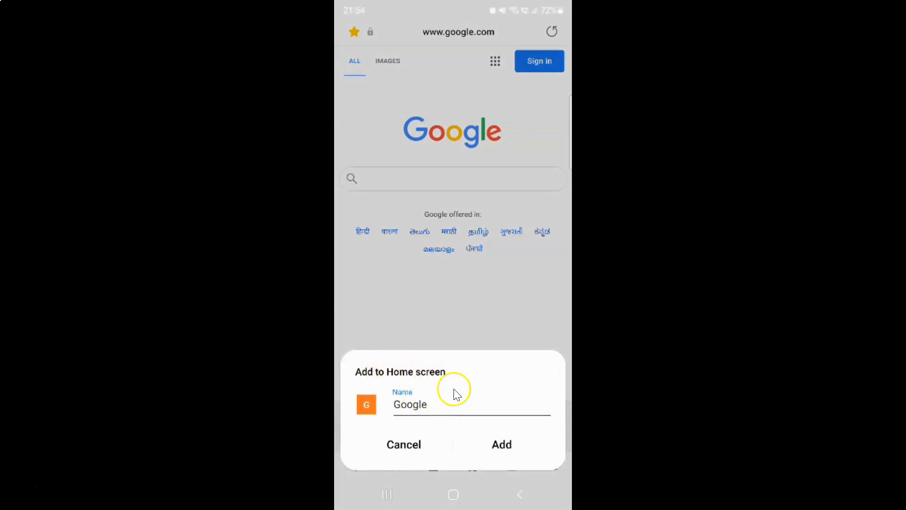
mouse_move(487, 386)
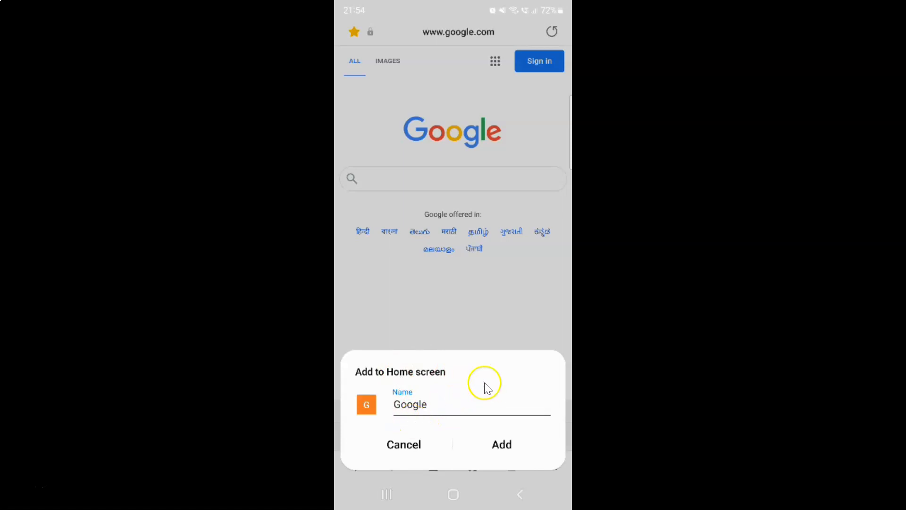
mouse_move(416, 400)
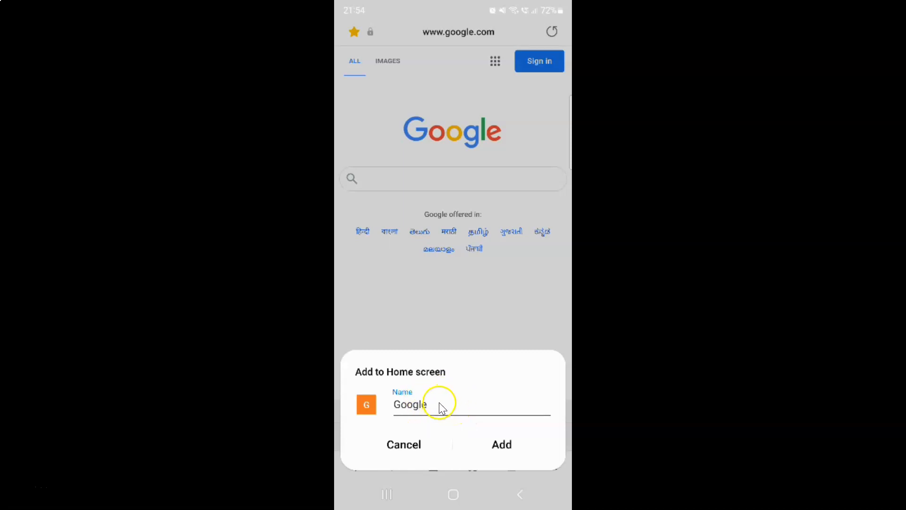
click(439, 405)
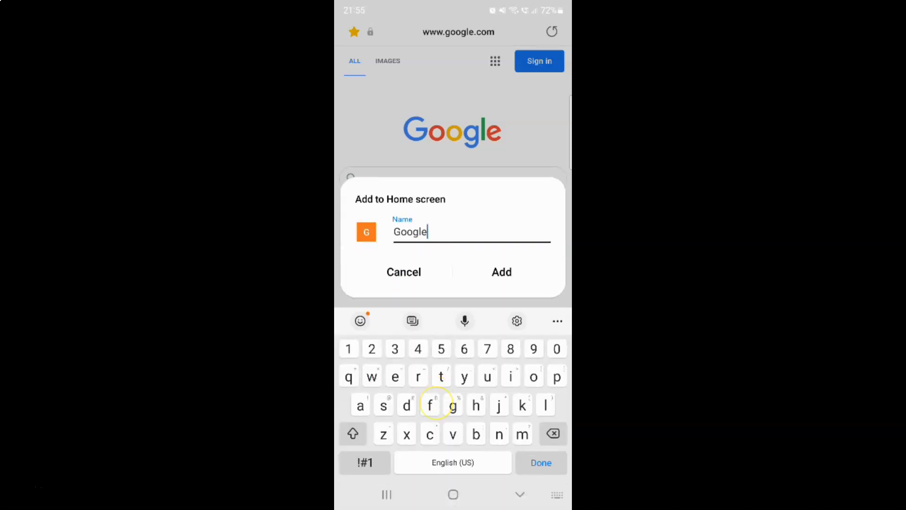
key(Backspace)
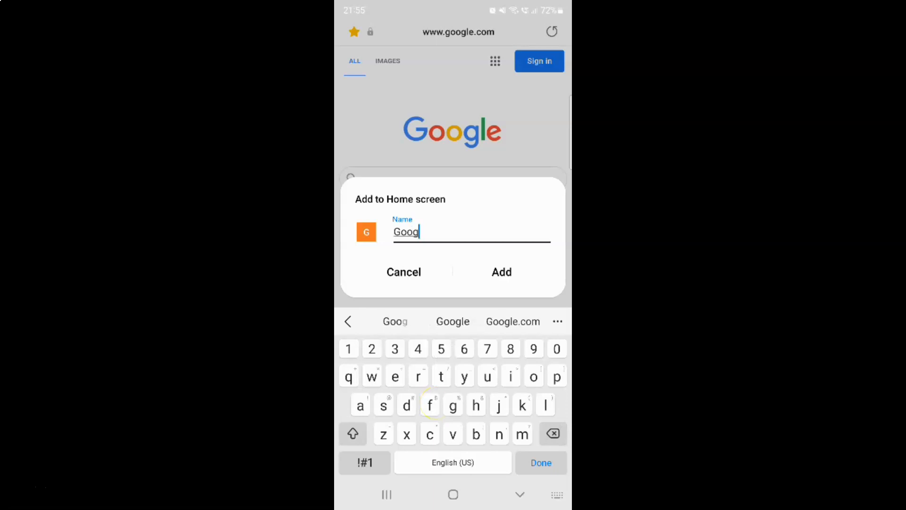
text(l)
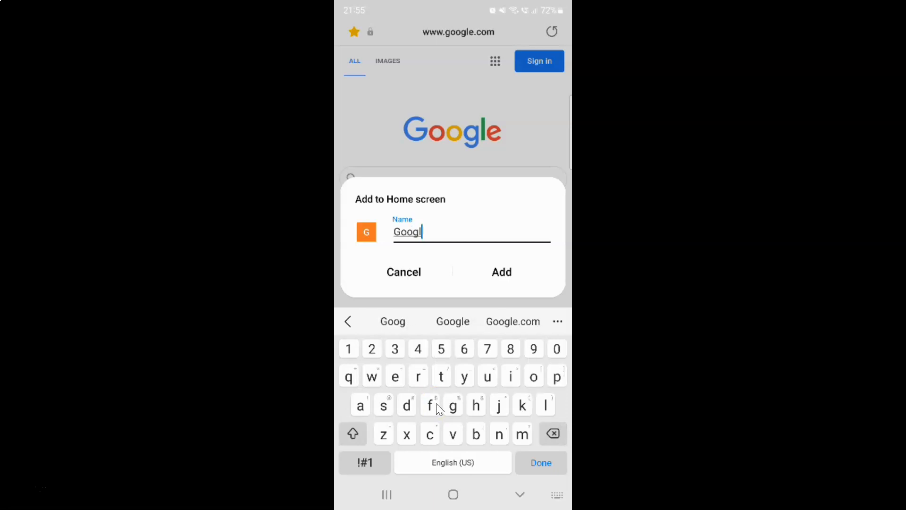
text(e)
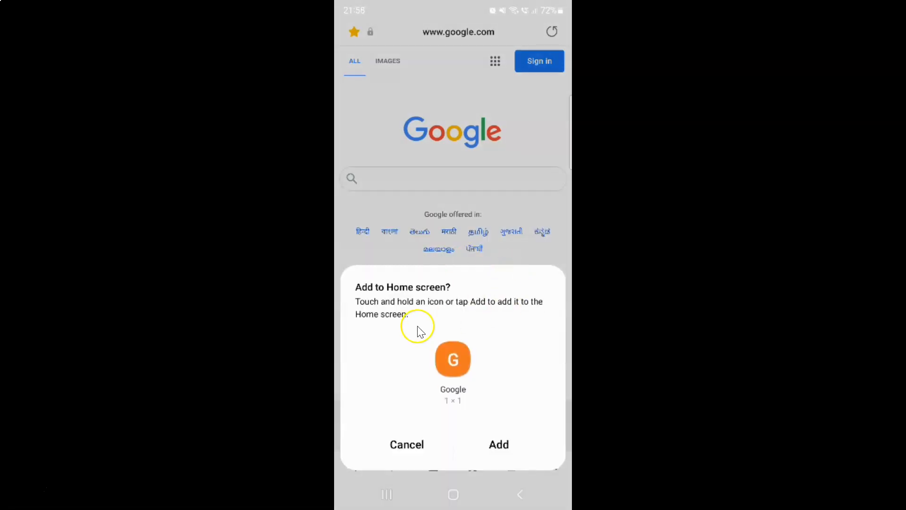
mouse_move(406, 290)
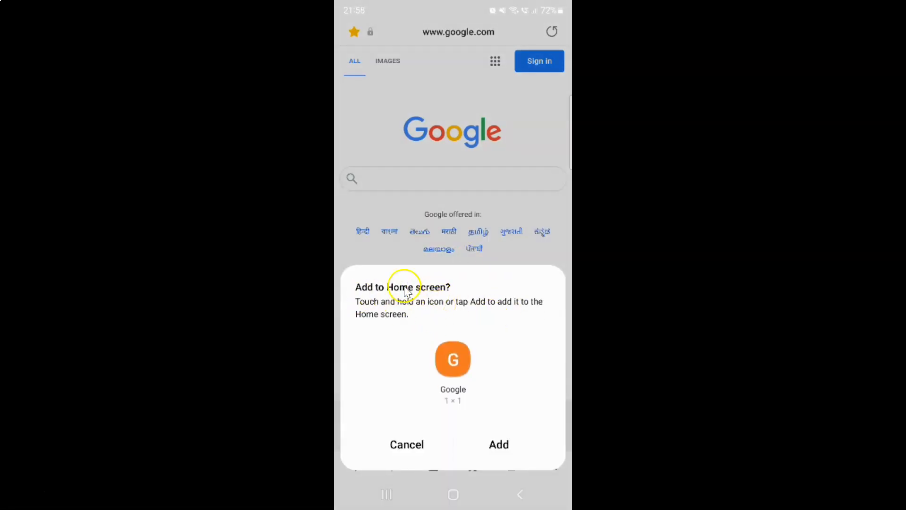
mouse_move(416, 309)
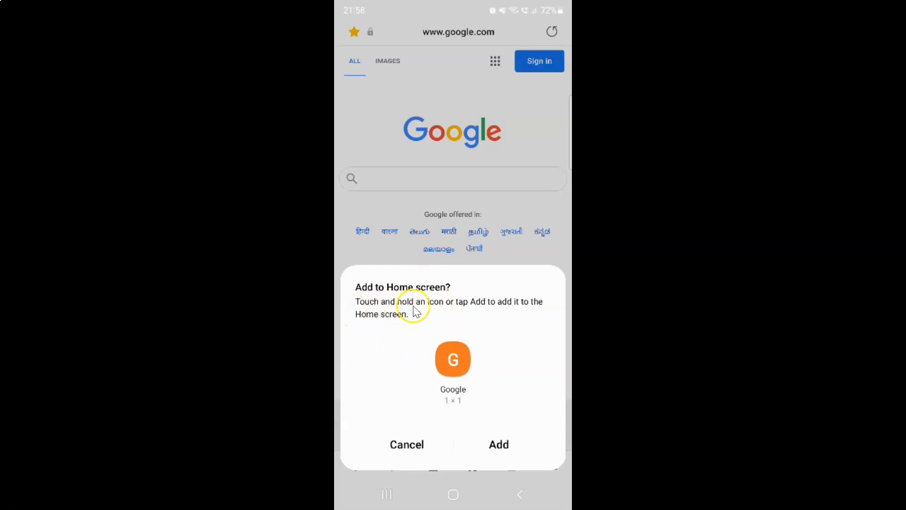
mouse_move(457, 312)
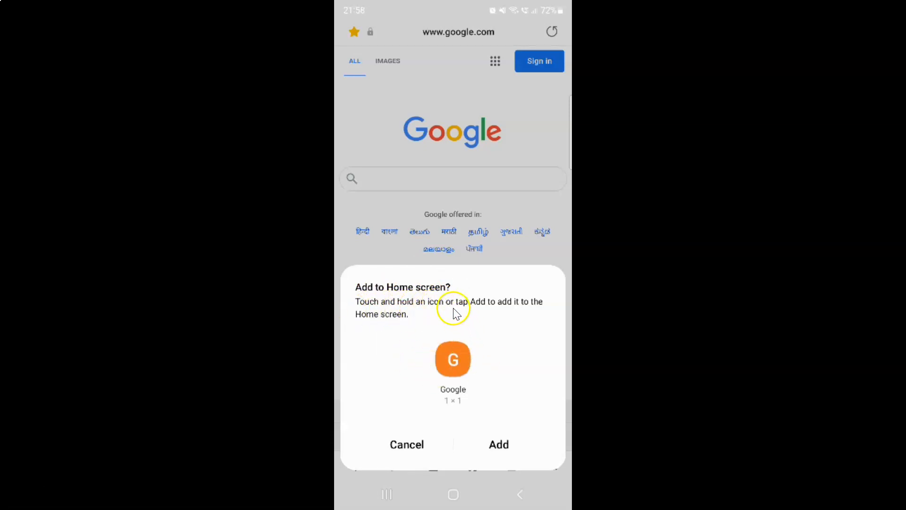
mouse_move(523, 433)
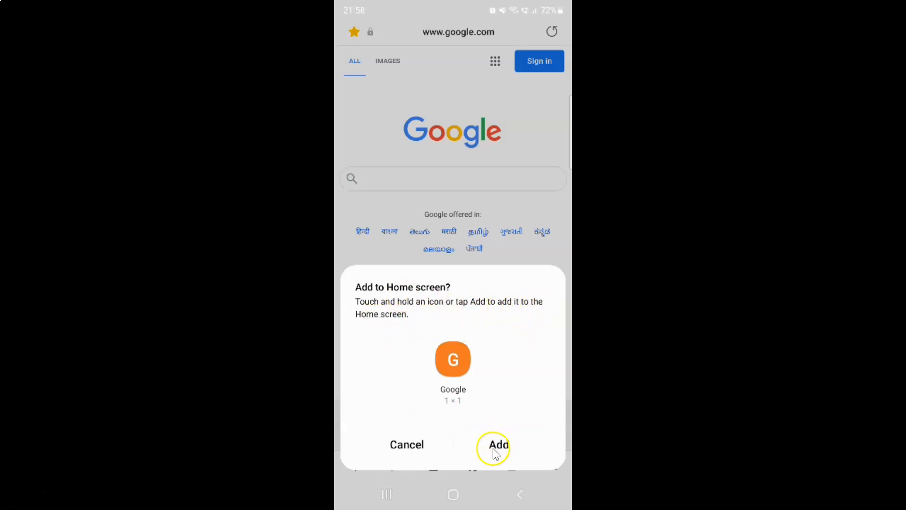
- Confirm adding the 1×1 Google shortcut to the home screen
click(496, 444)
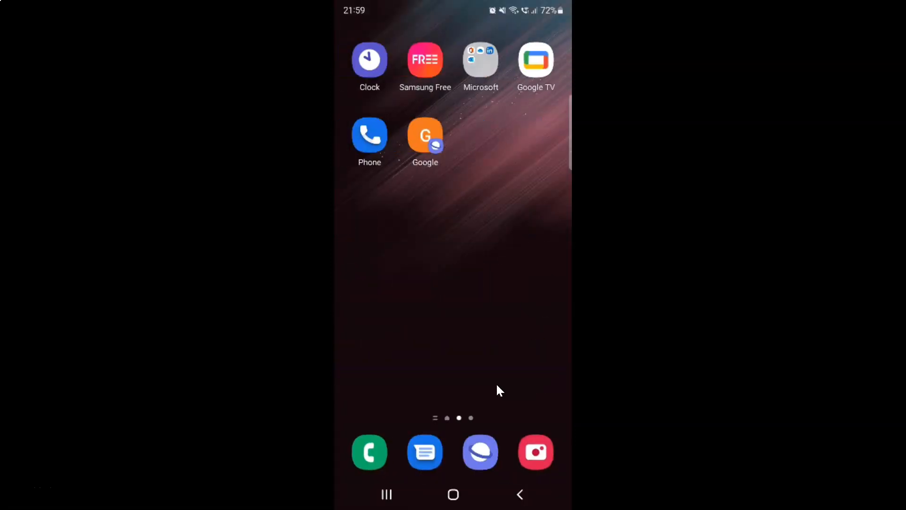
click(426, 139)
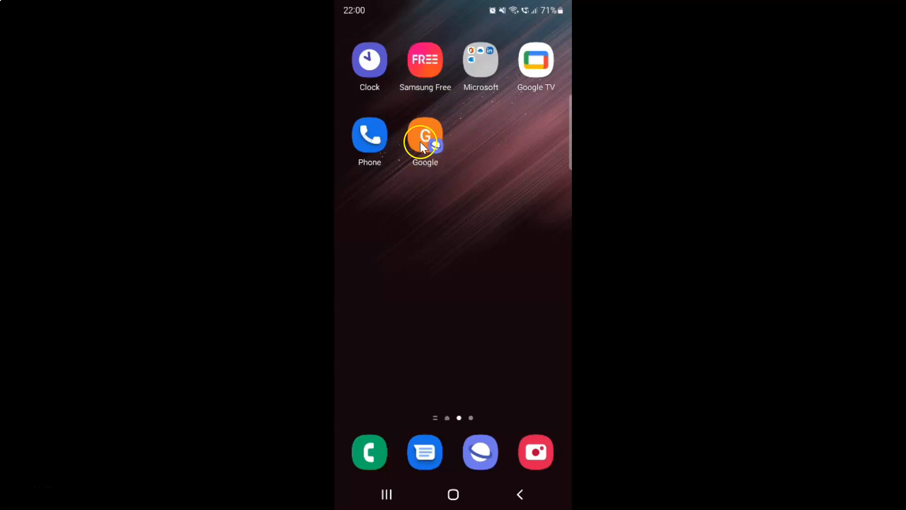
- Open Google from its new home screen shortcut, then return to the home screen
click(425, 136)
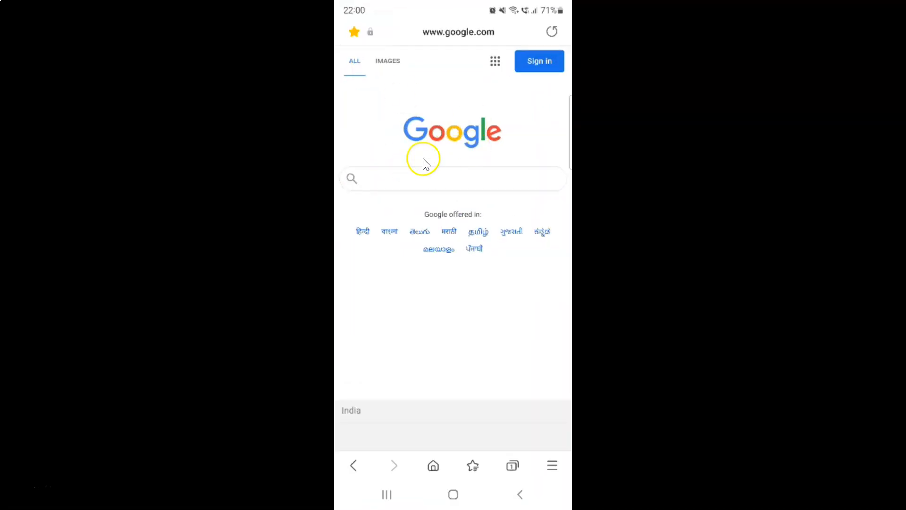
mouse_move(519, 129)
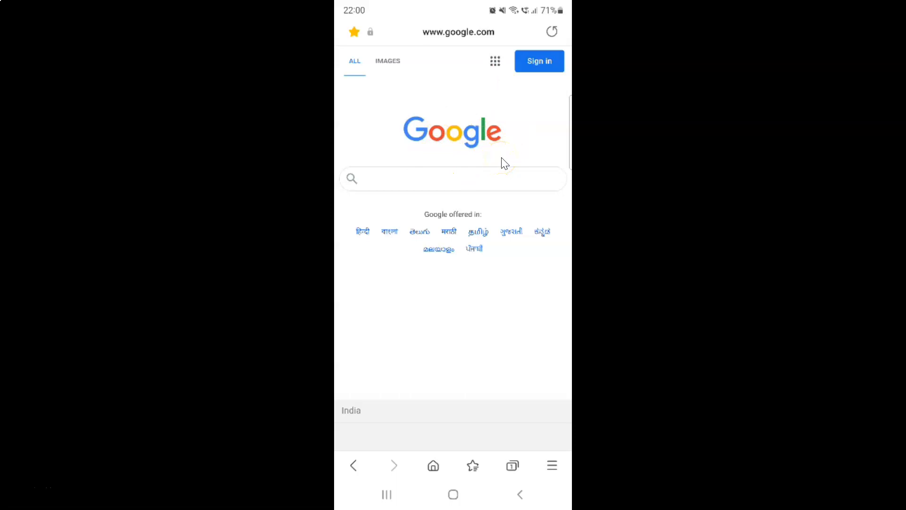
click(452, 494)
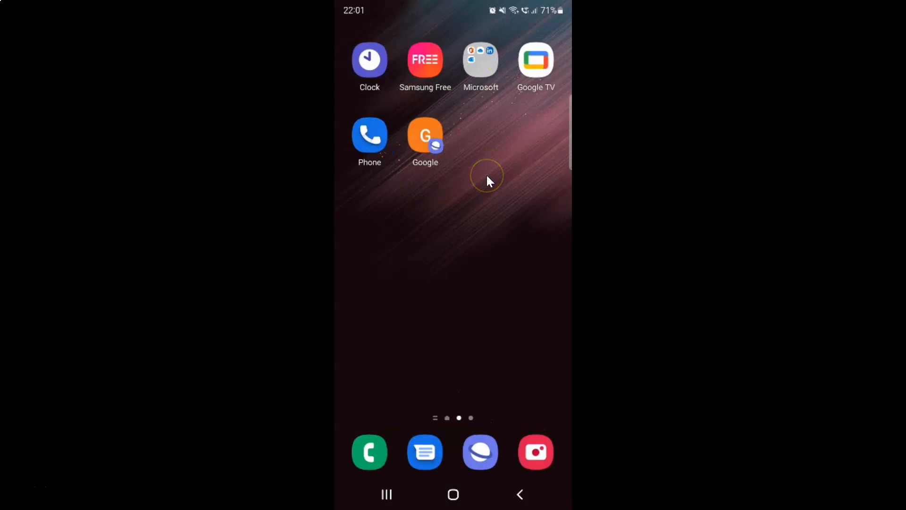
click(487, 177)
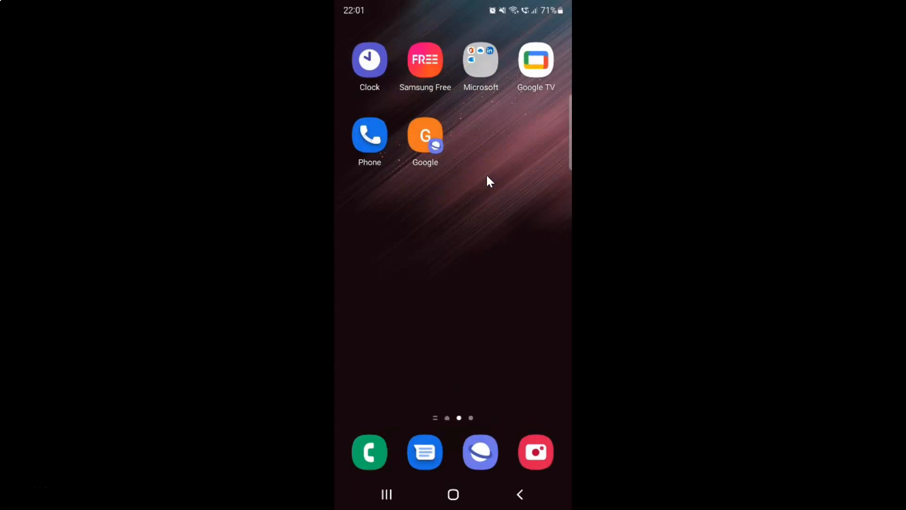